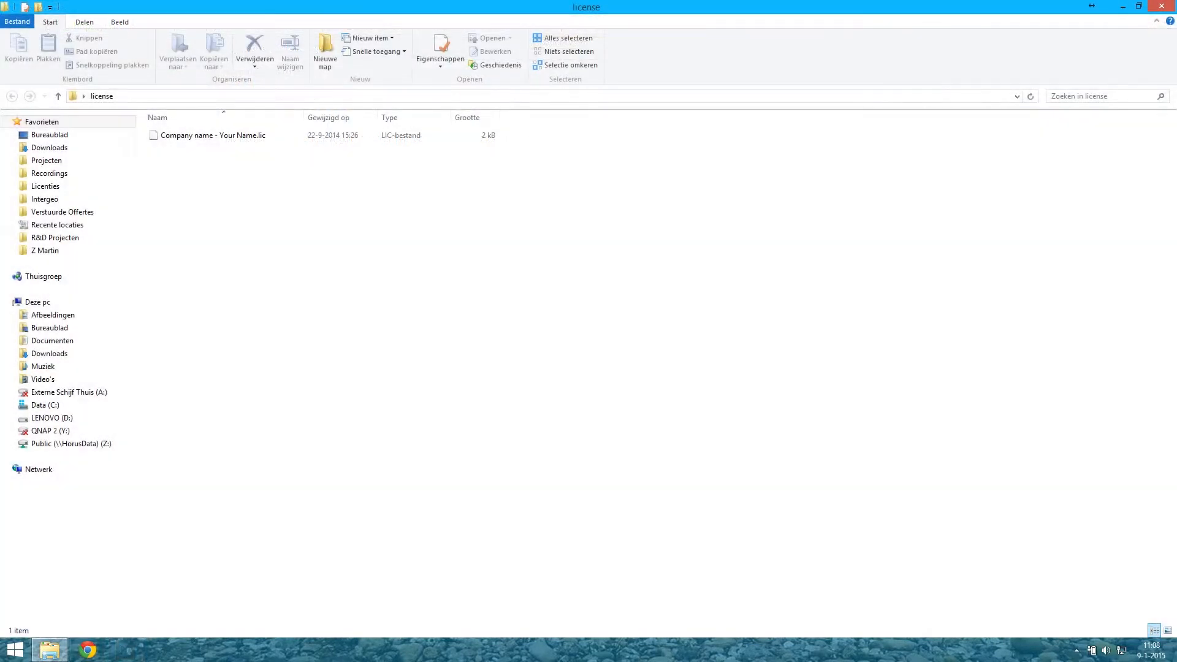
Step: Copy the license file 'Company name - Your Name.lic' to the clipboard
{"action": "left_click", "coordinate": [213, 135]}
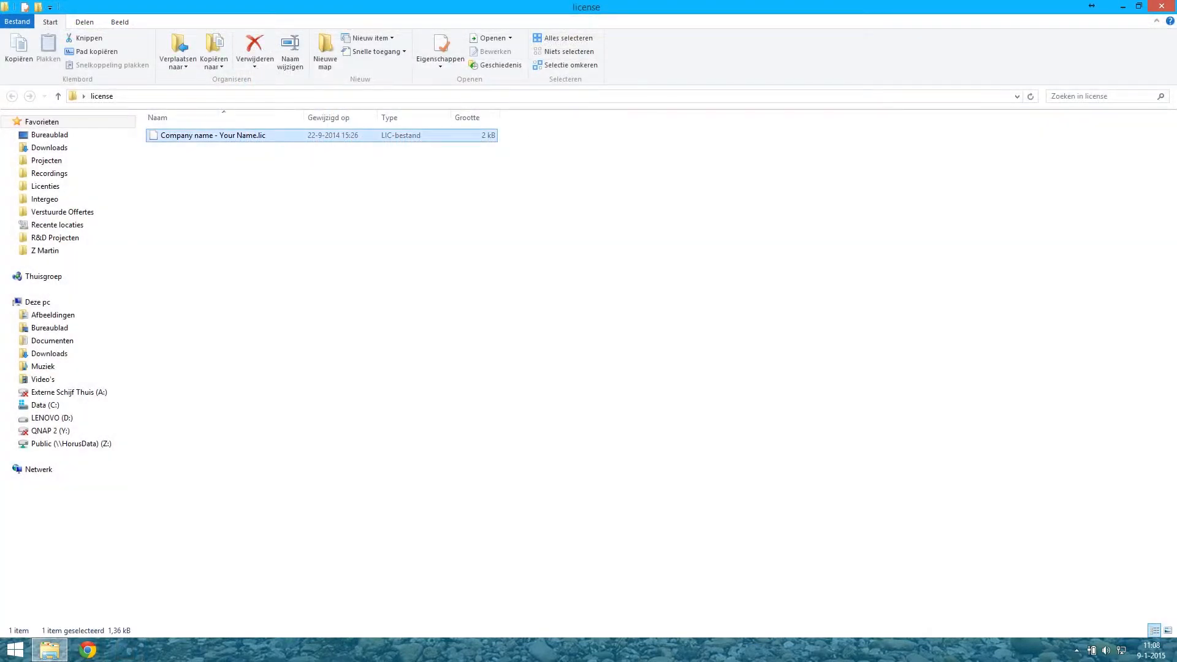
{"action": "right_click", "coordinate": [213, 135]}
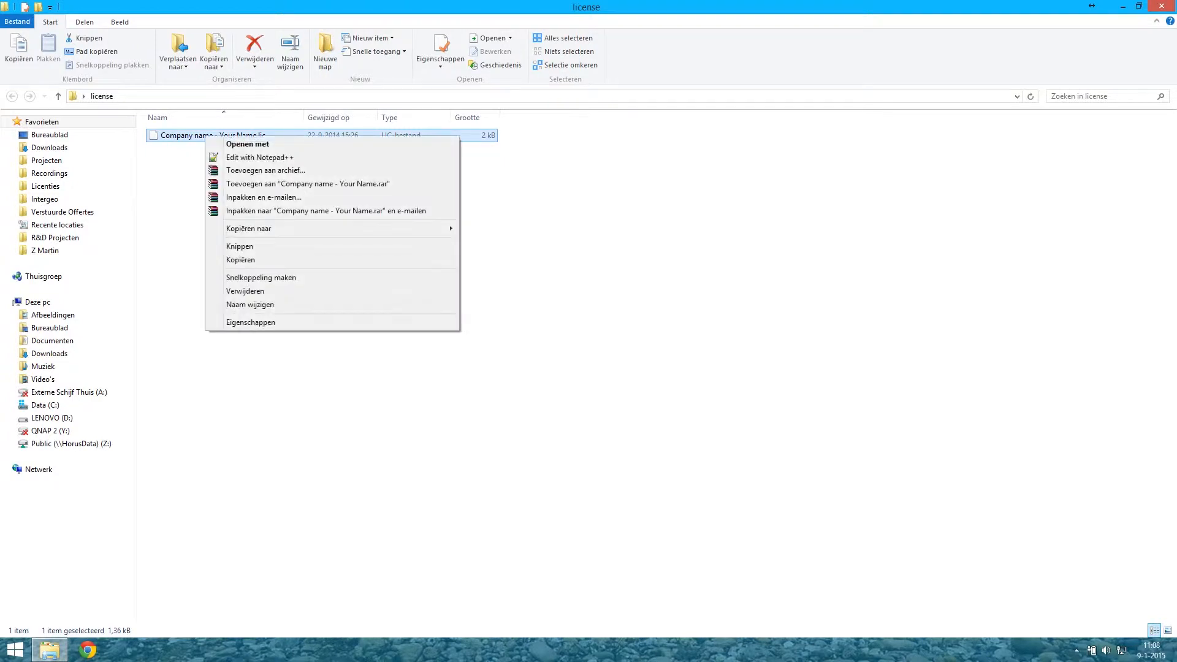
{"action": "left_click", "coordinate": [241, 260]}
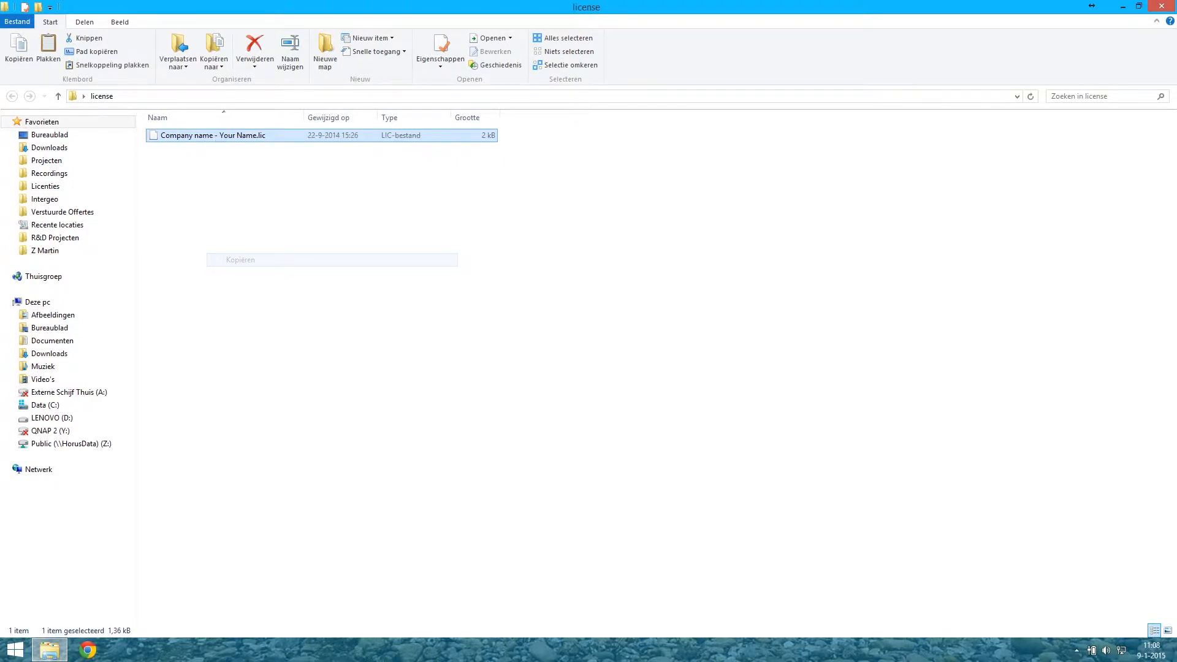
Step: Open C:\Program Files\Horus View and Explore\Recorder\Data Grabber
{"action": "left_click", "coordinate": [44, 405]}
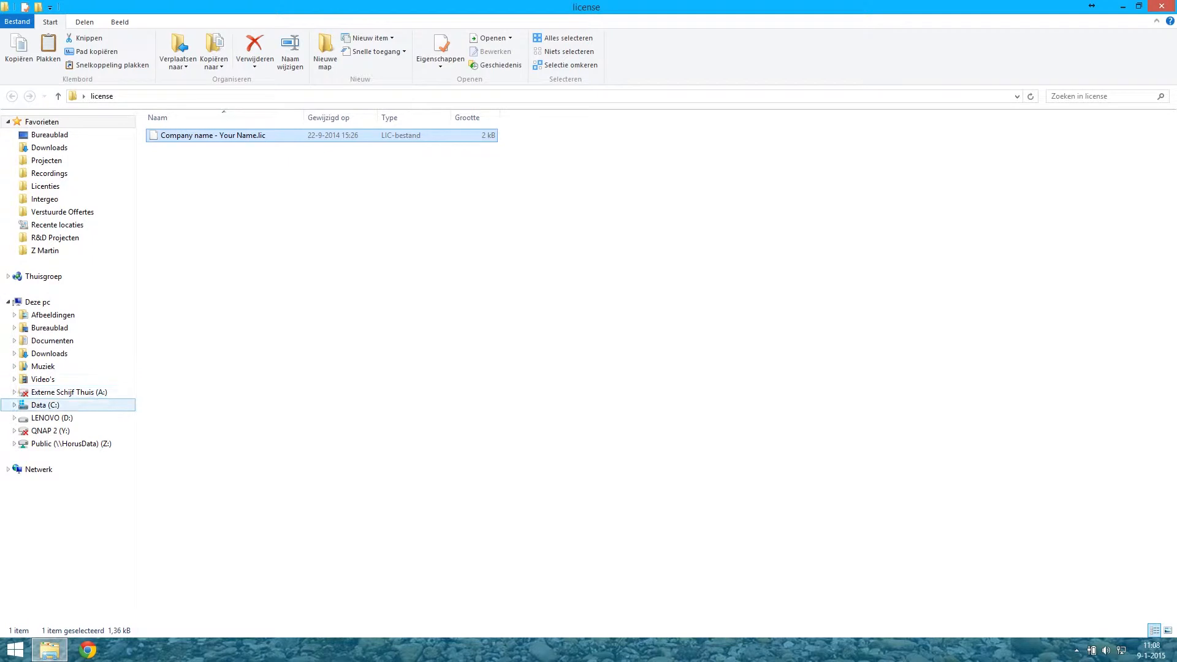
{"action": "left_click", "coordinate": [45, 404]}
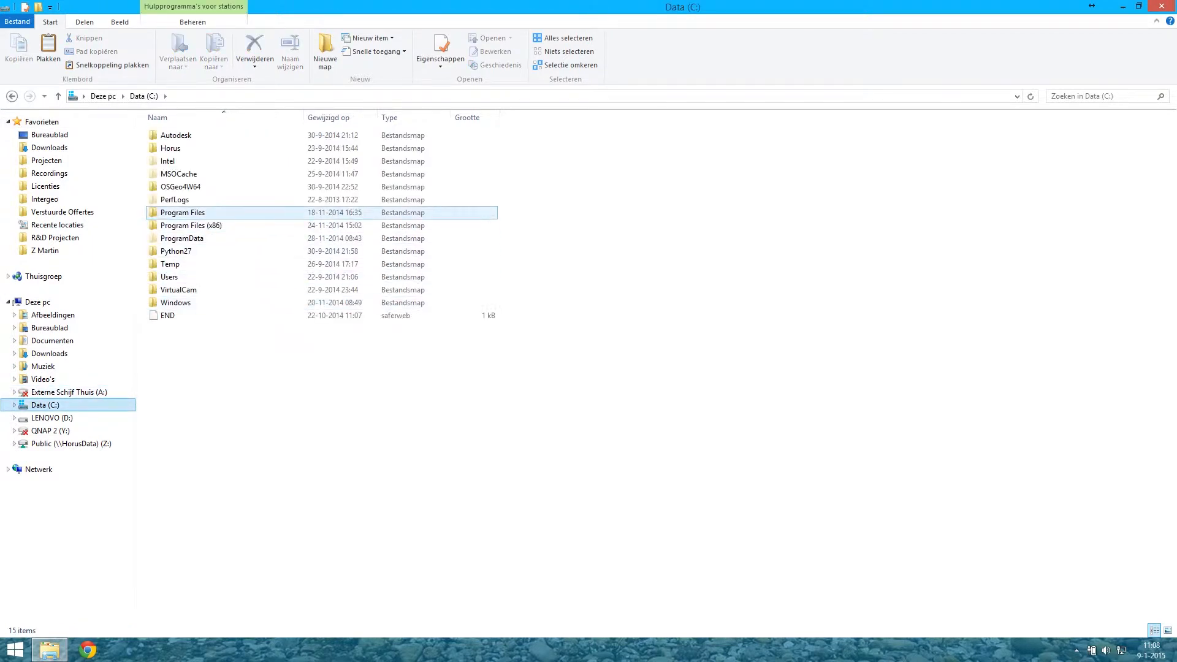
{"action": "double_click", "coordinate": [182, 213]}
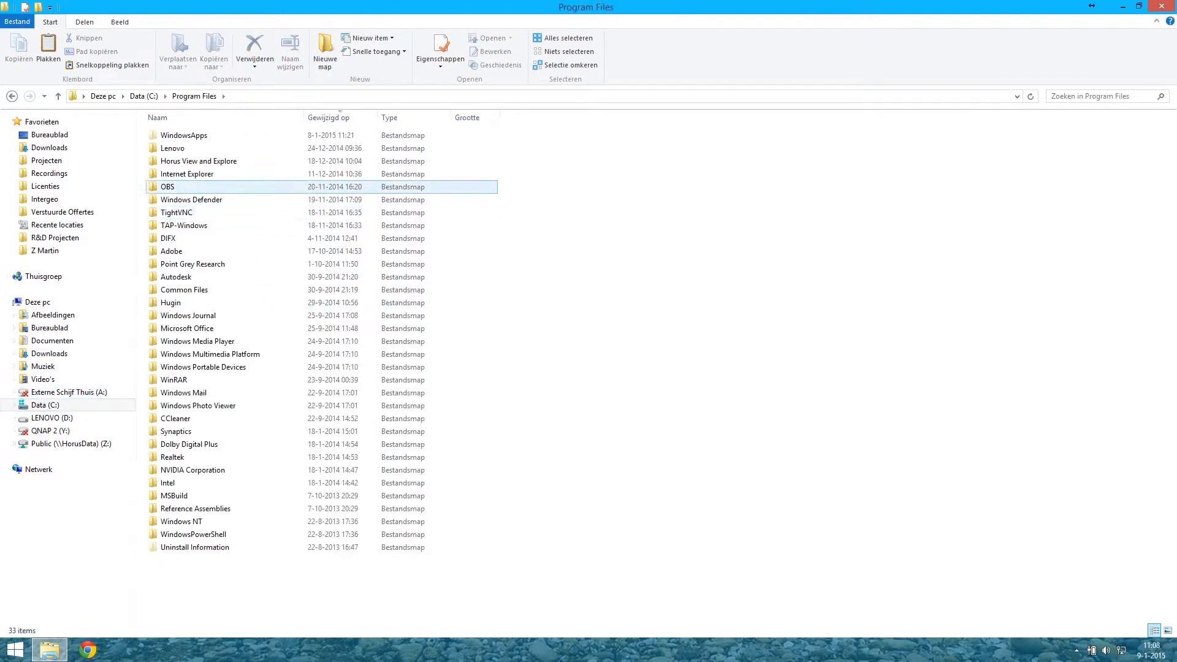
{"action": "double_click", "coordinate": [197, 161]}
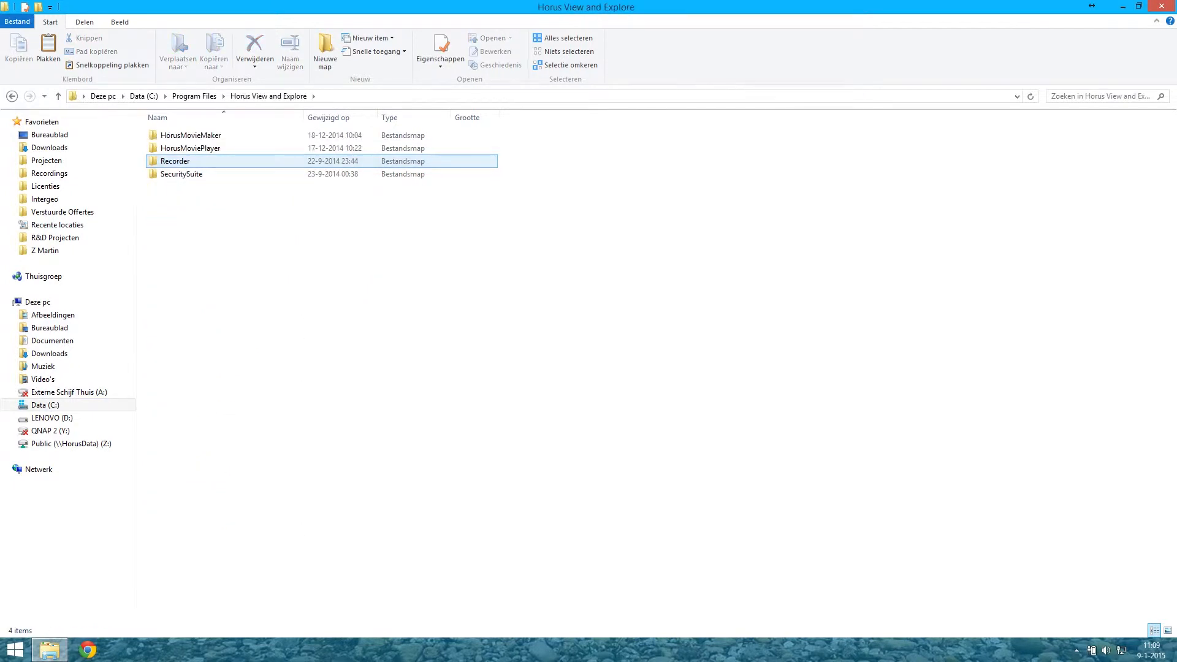
{"action": "double_click", "coordinate": [174, 161]}
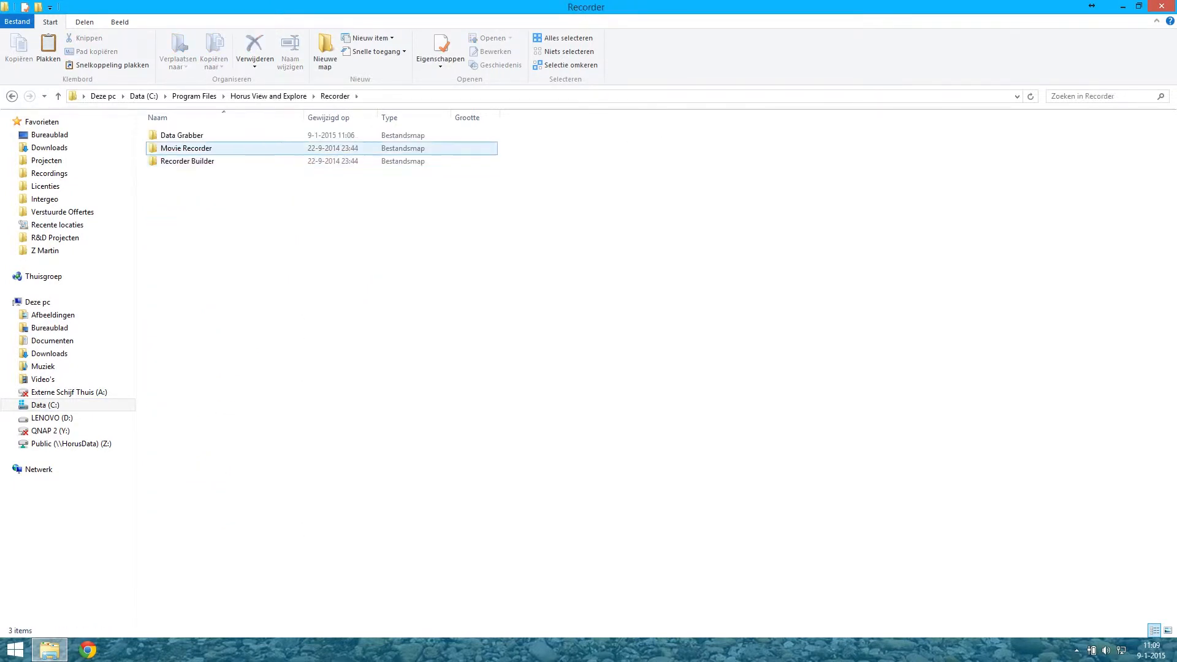
{"action": "double_click", "coordinate": [181, 134]}
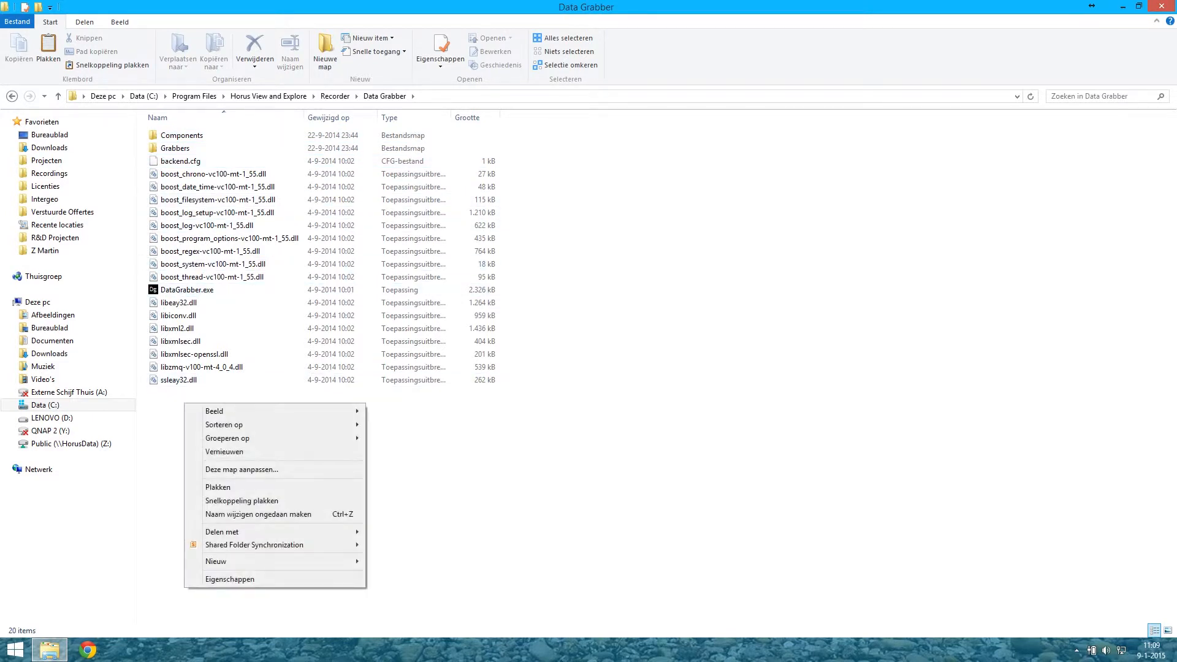
{"action": "mouse_move", "coordinate": [217, 487]}
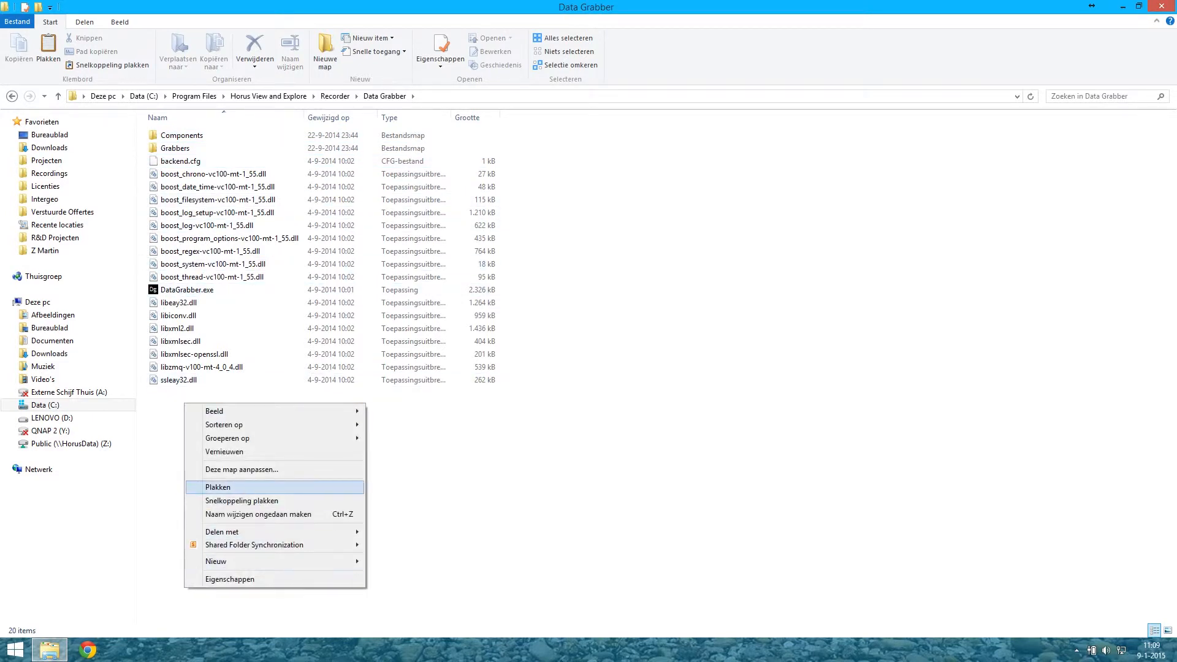
Step: Paste the license file into Data Grabber, granting administrator permission
{"action": "left_click", "coordinate": [218, 488]}
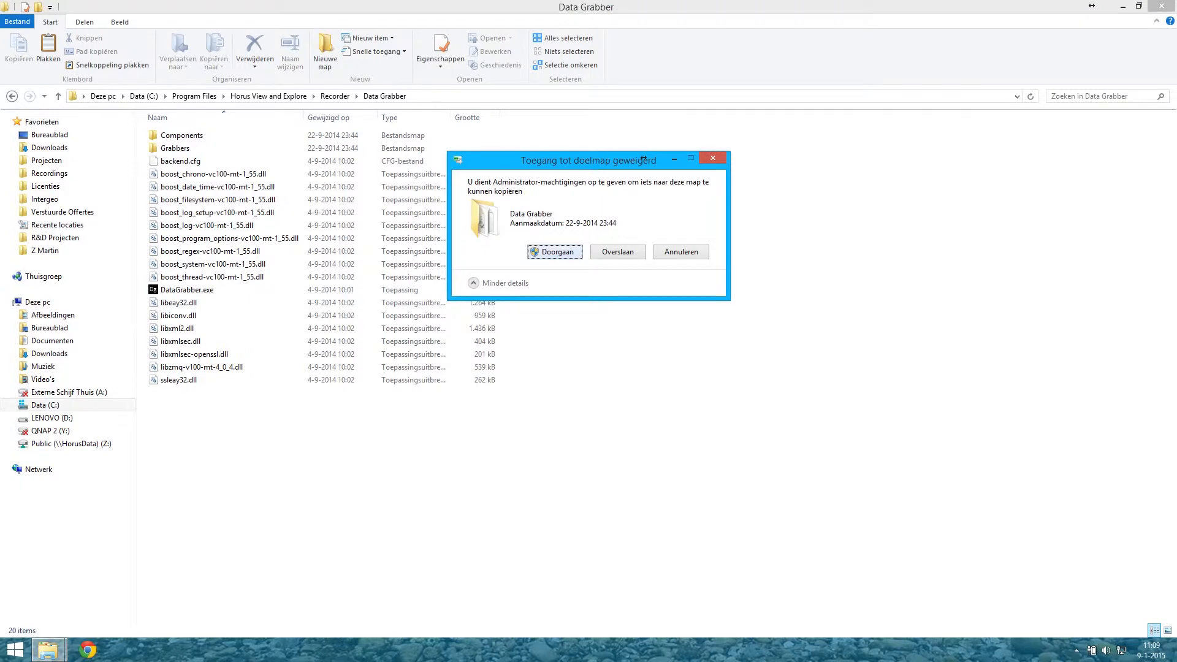
{"action": "left_click", "coordinate": [554, 251]}
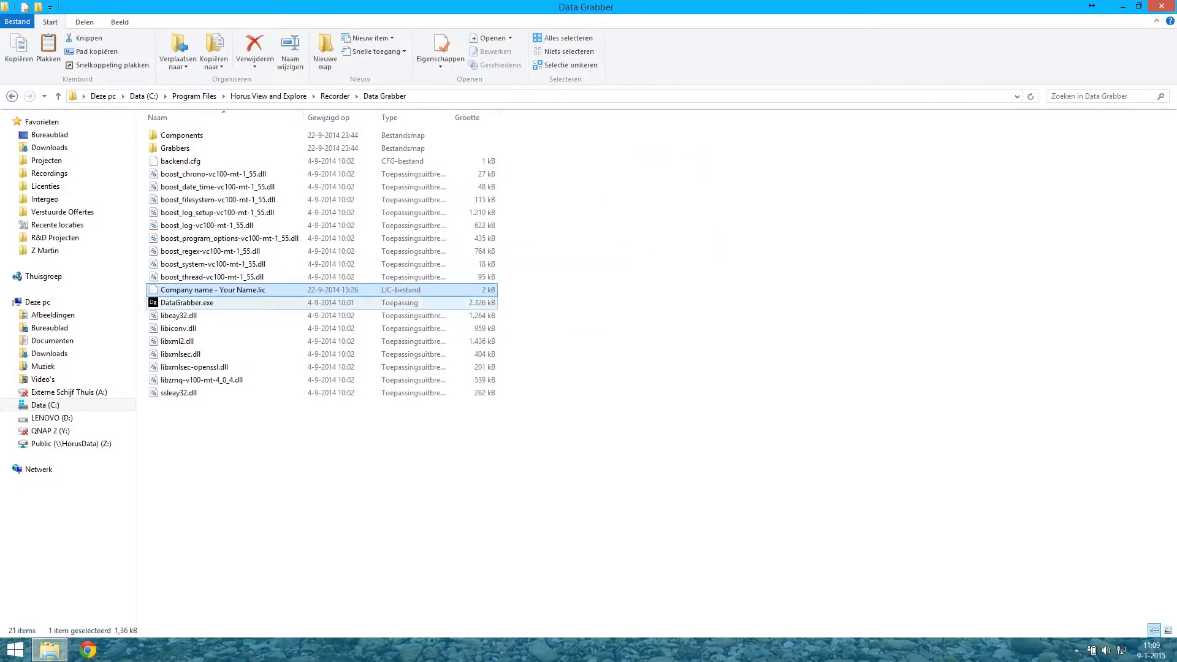
Step: Rename the pasted license file to license.xml, granting administrator permission
{"action": "double_click", "coordinate": [213, 289]}
{"action": "type", "text": "license.xml"}
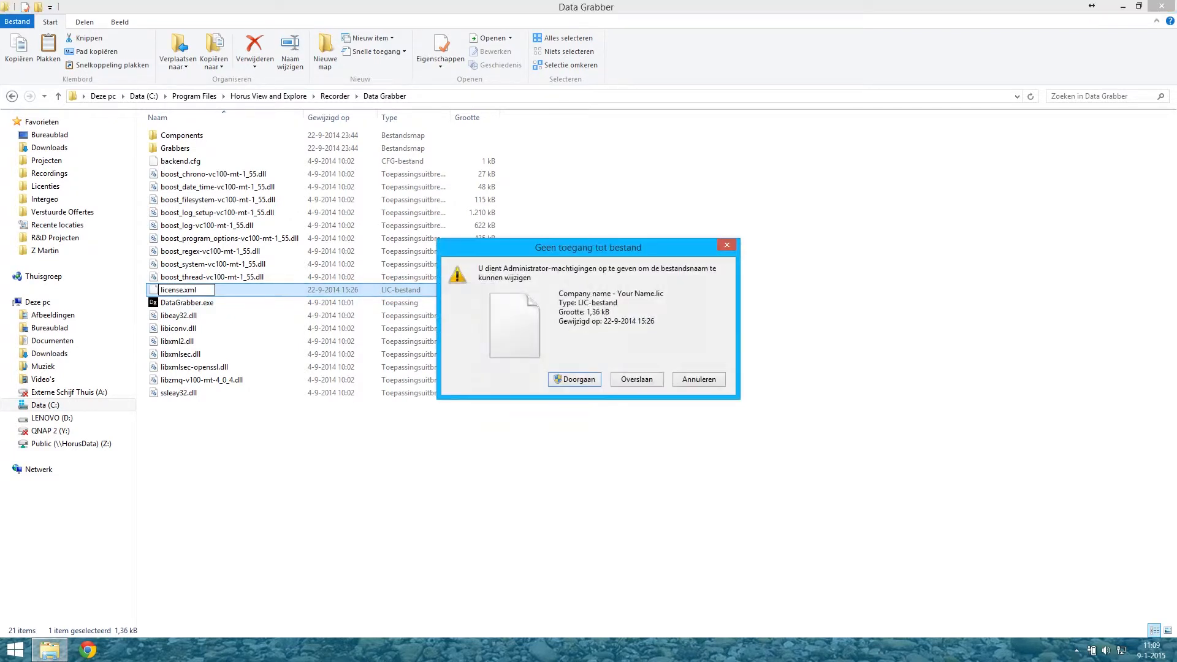
{"action": "left_click", "coordinate": [635, 379]}
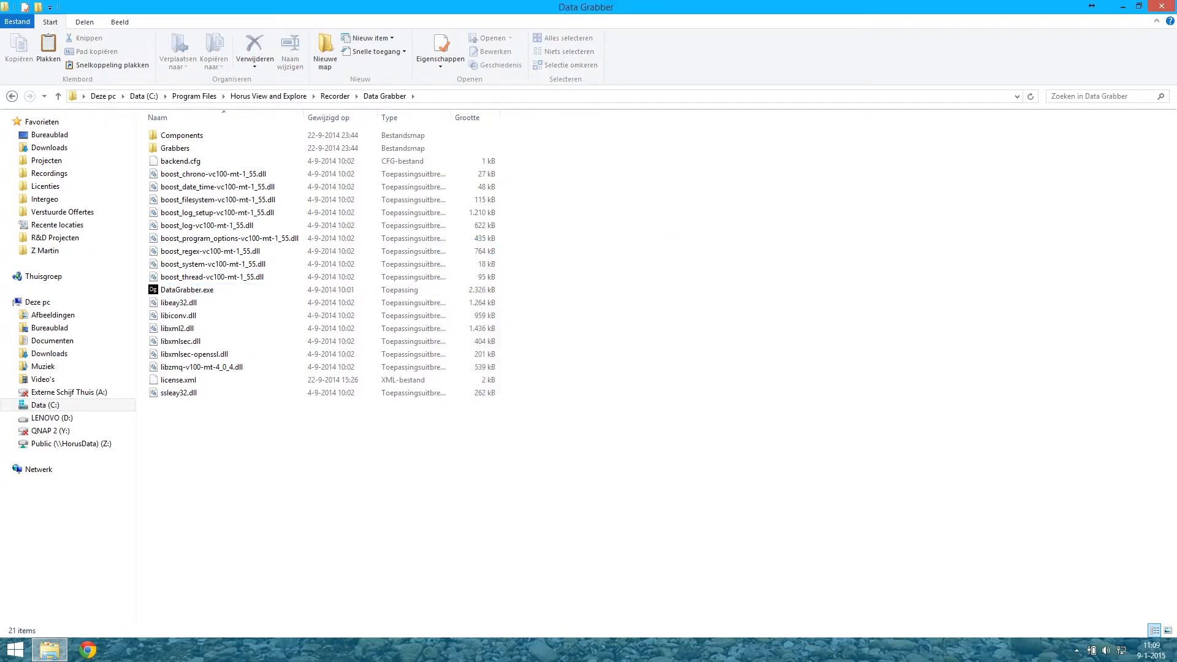
Step: Launch DataGrabber.exe and connect Horus Recorder Builder to localhost on port 12345
{"action": "double_click", "coordinate": [186, 290]}
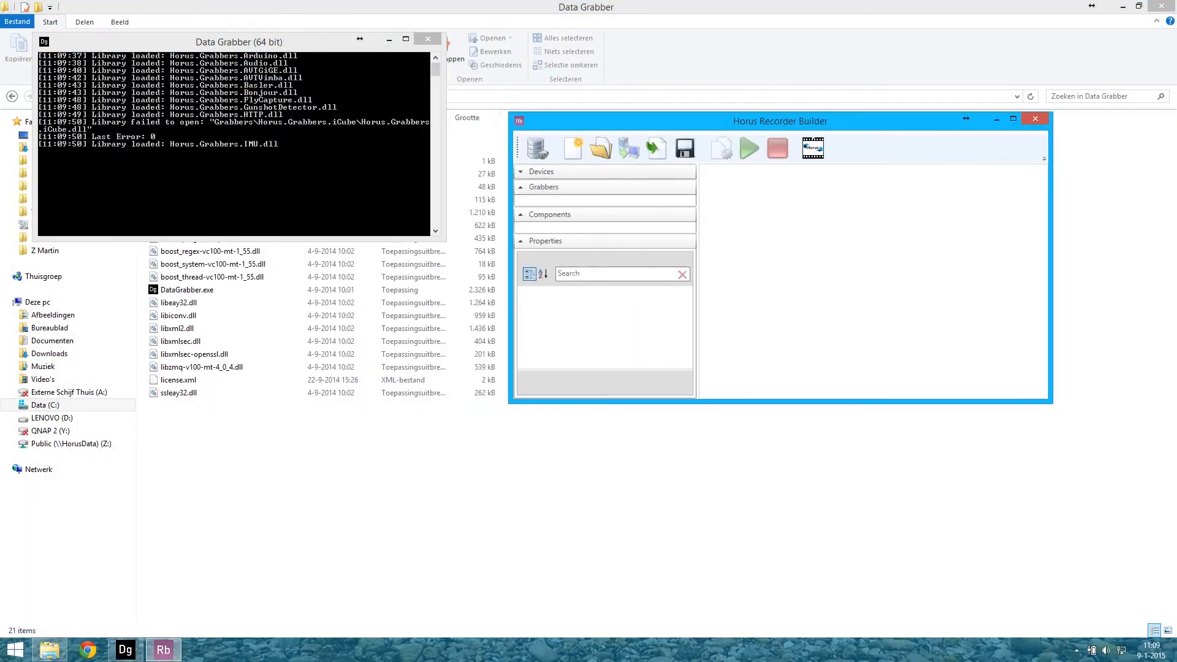
{"action": "left_click", "coordinate": [536, 147]}
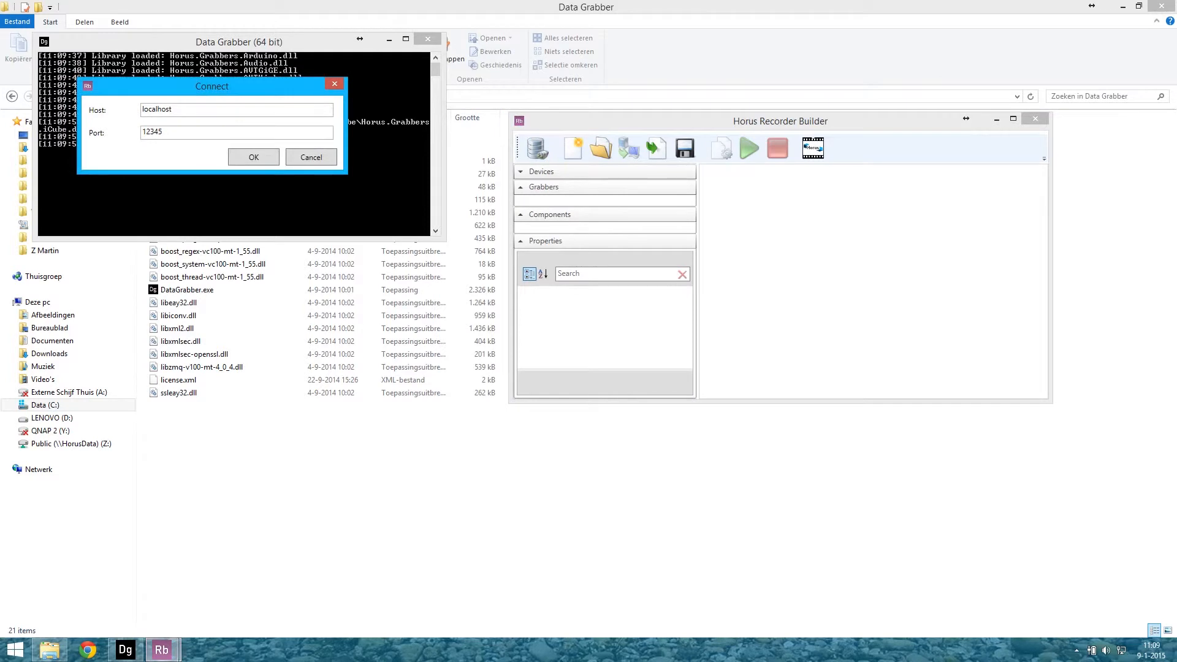
{"action": "left_click", "coordinate": [254, 157]}
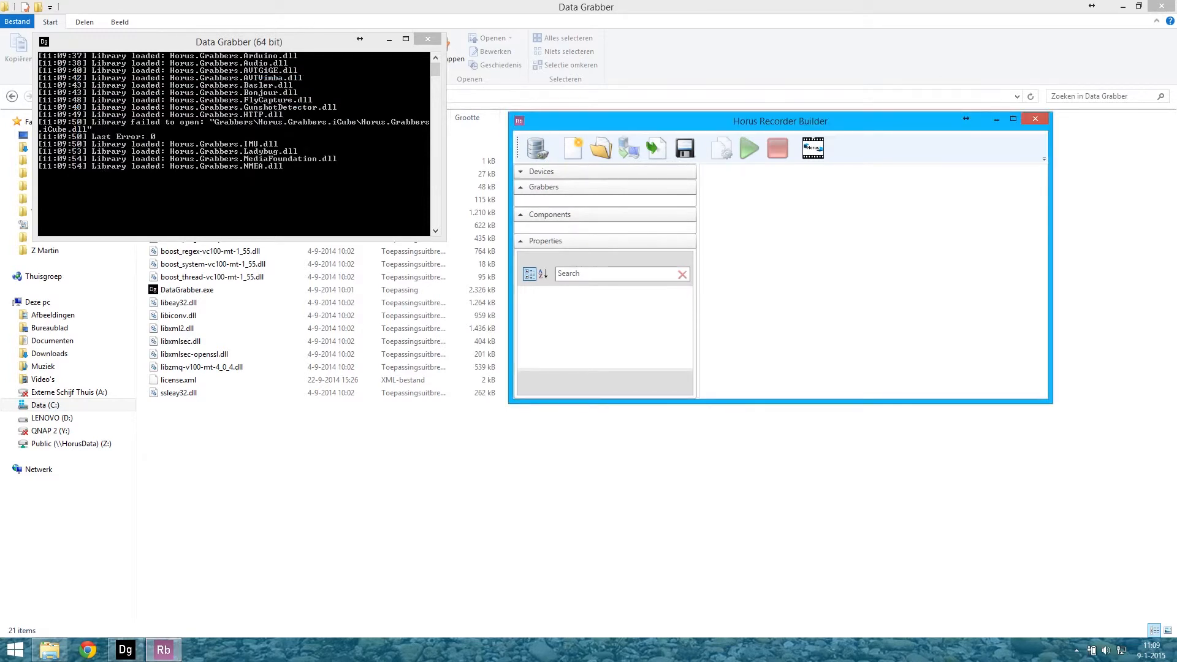